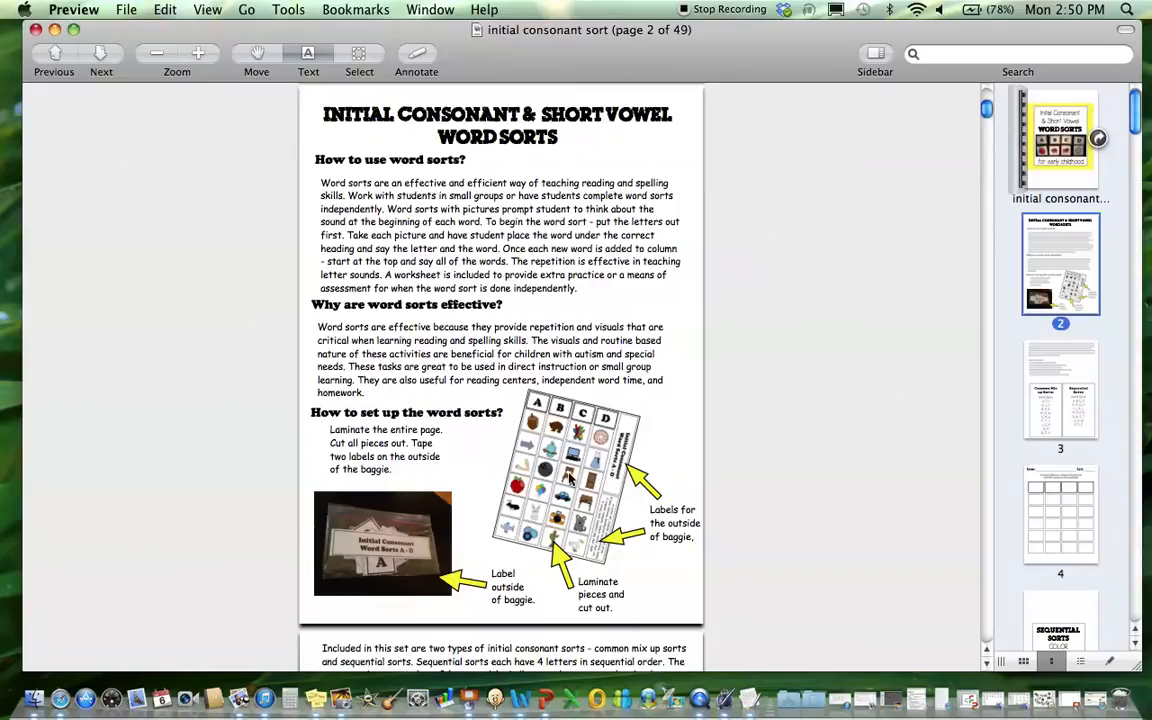
pyautogui.moveTo(331, 525)
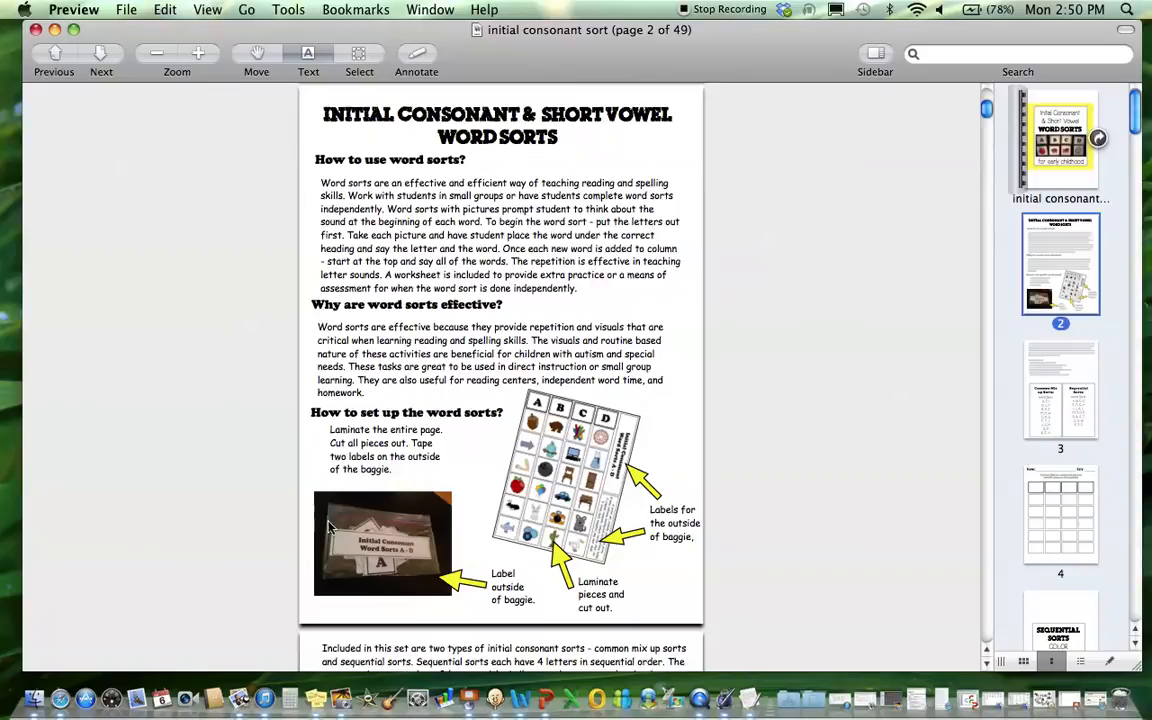
pyautogui.moveTo(628, 423)
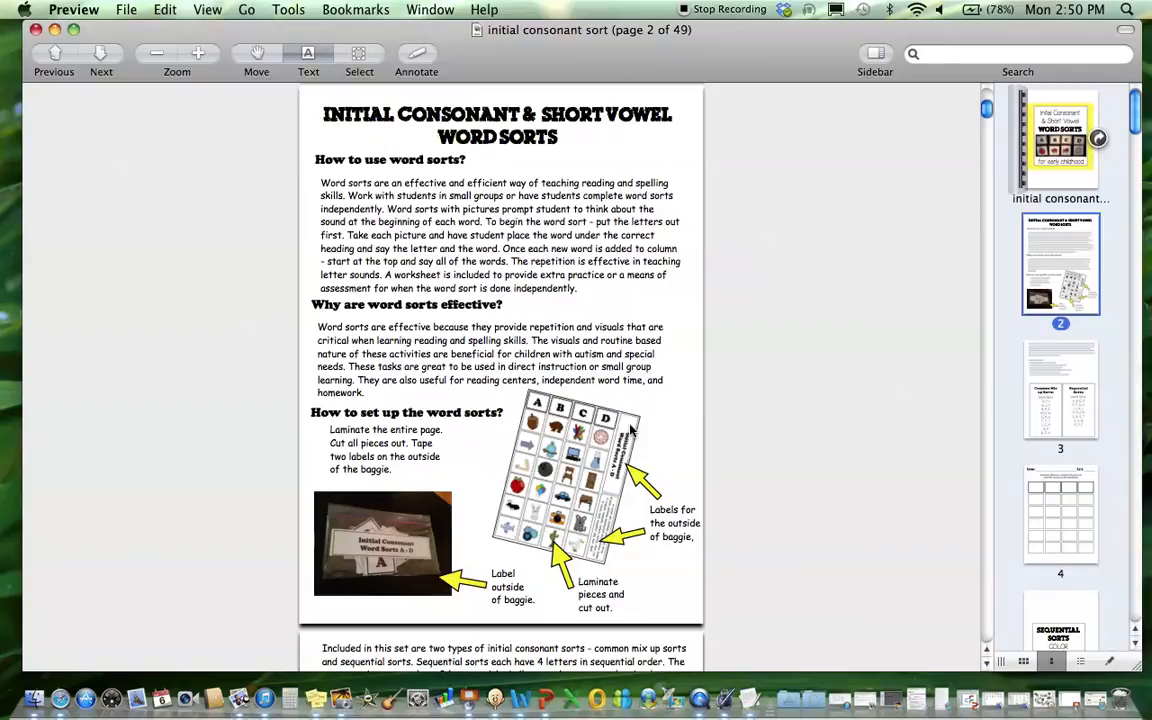
pyautogui.moveTo(613, 542)
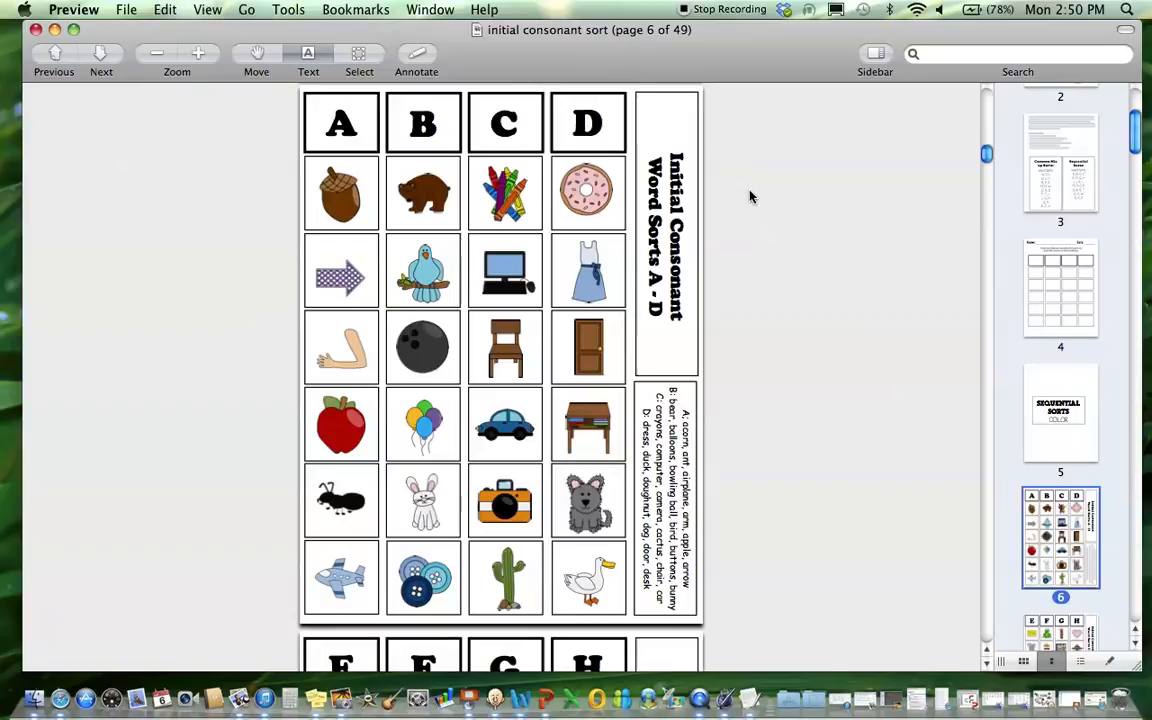
# Scroll through page 6, then return to page 2's setup instructions via its thumbnail
pyautogui.scroll(-3)
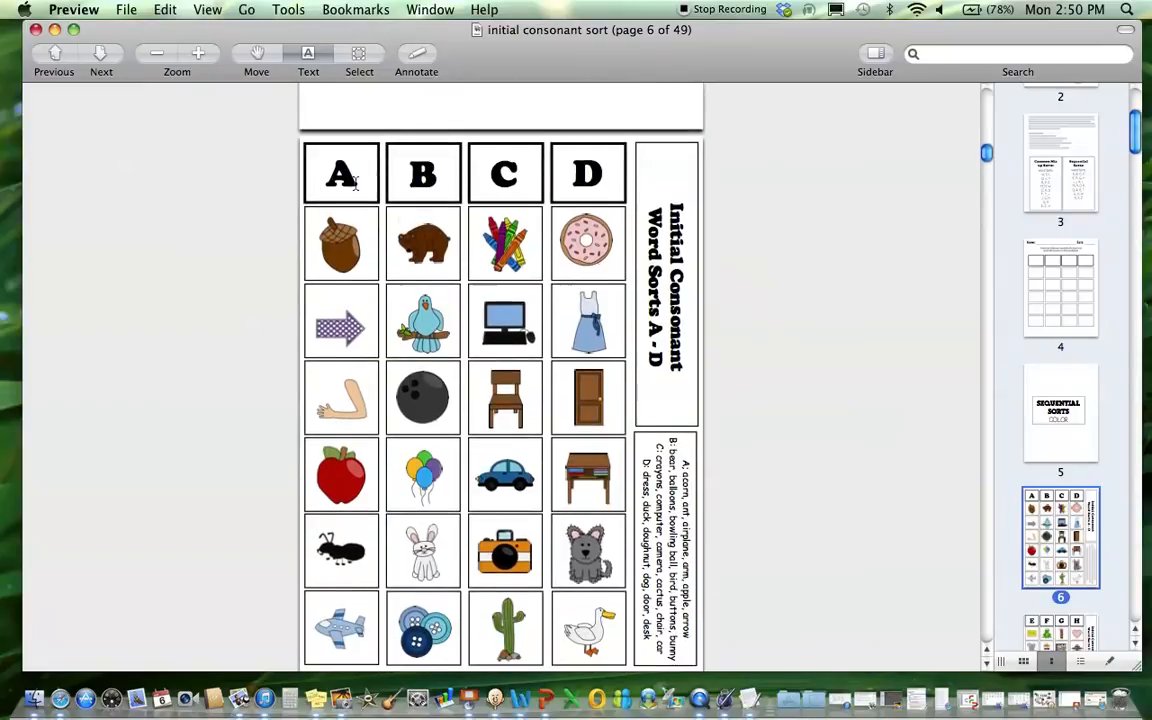
pyautogui.scroll(-3)
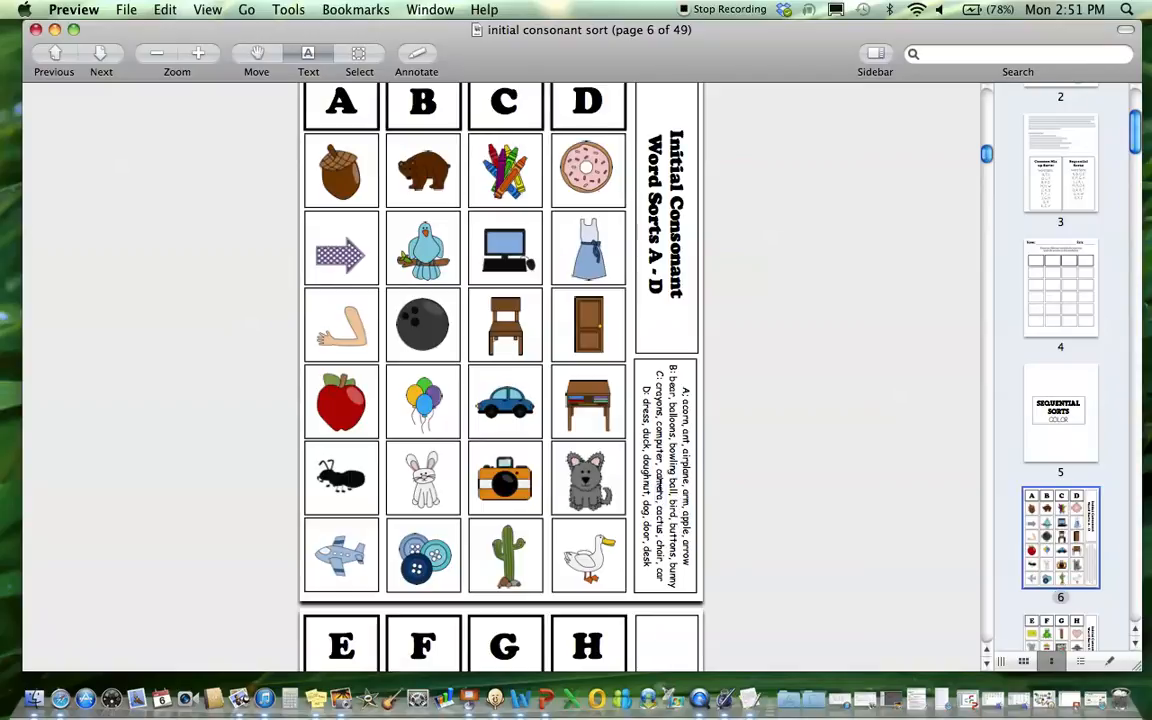
pyautogui.moveTo(590, 480)
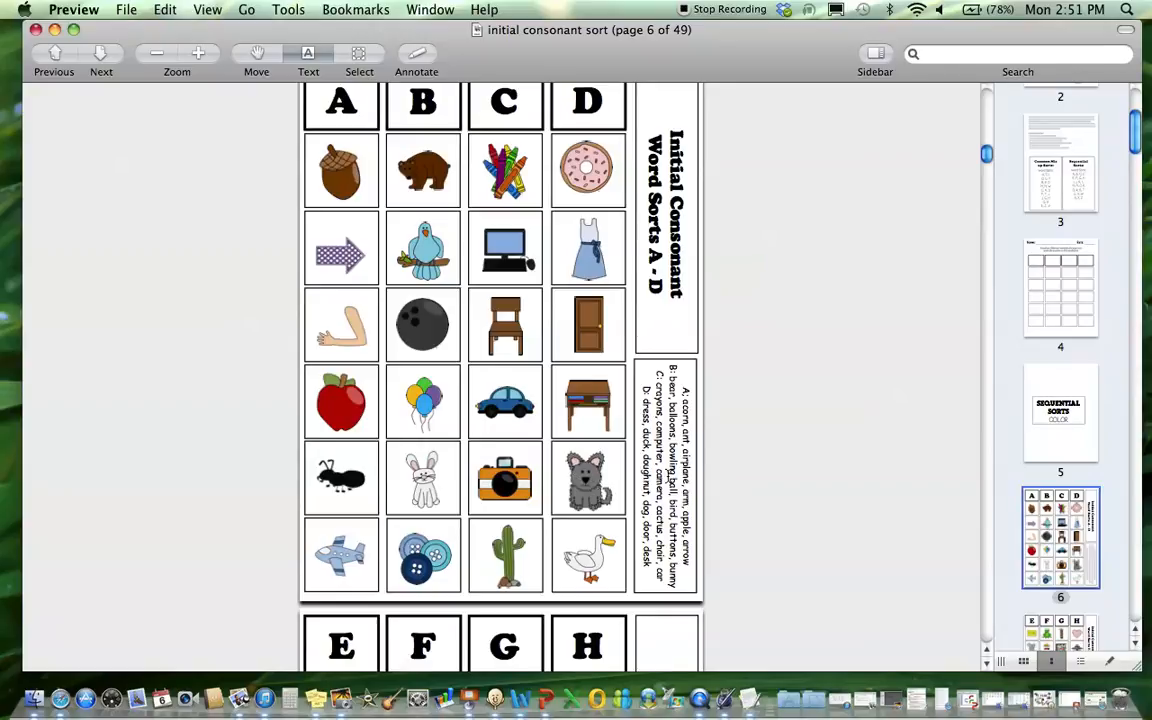
pyautogui.click(1062, 160)
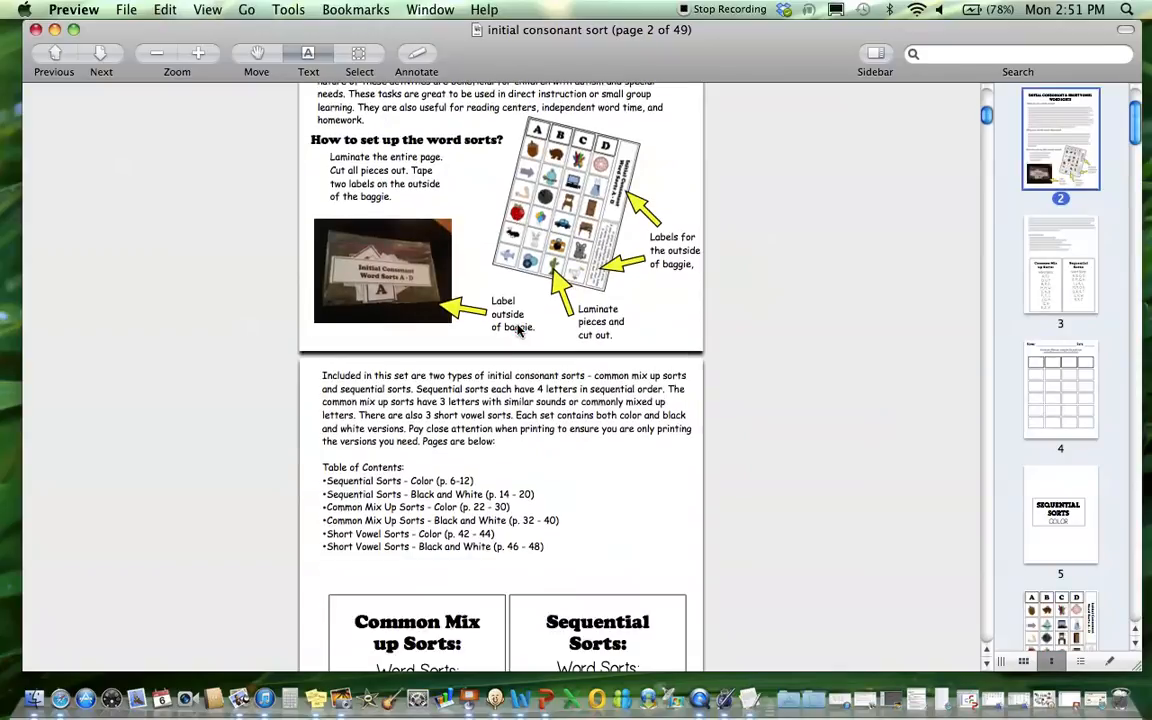
# Scroll through page 3's lists of common mix-up and sequential sort letter groups
pyautogui.scroll(-3)
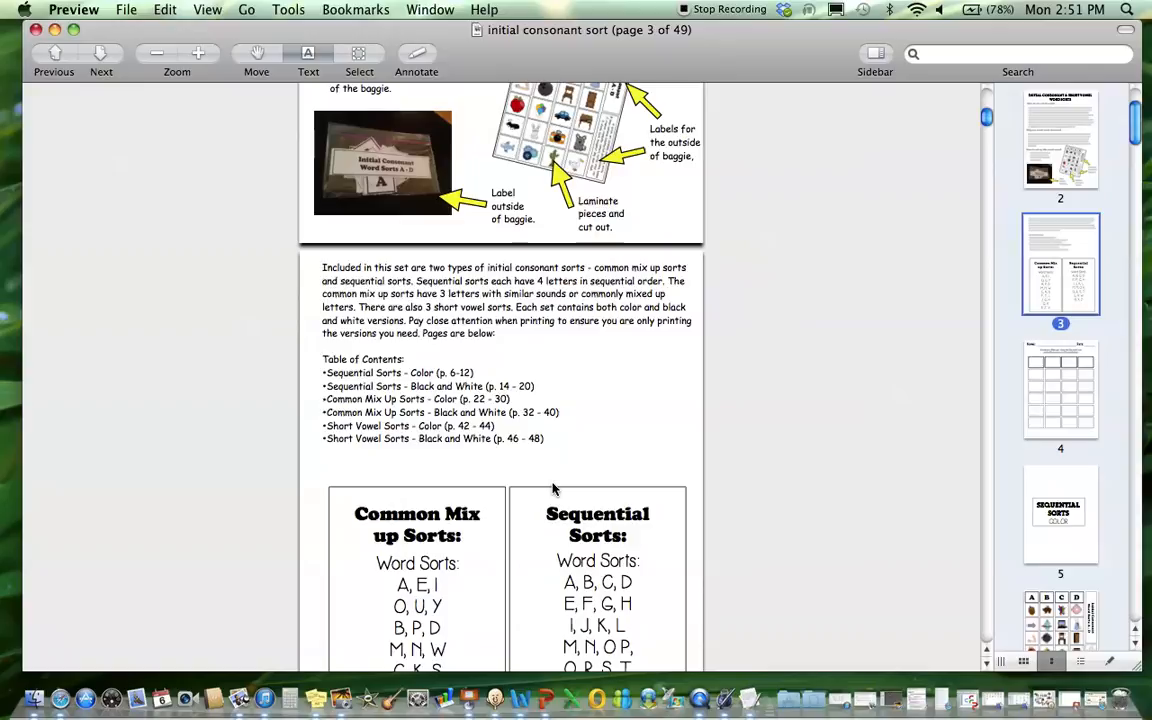
pyautogui.scroll(-3)
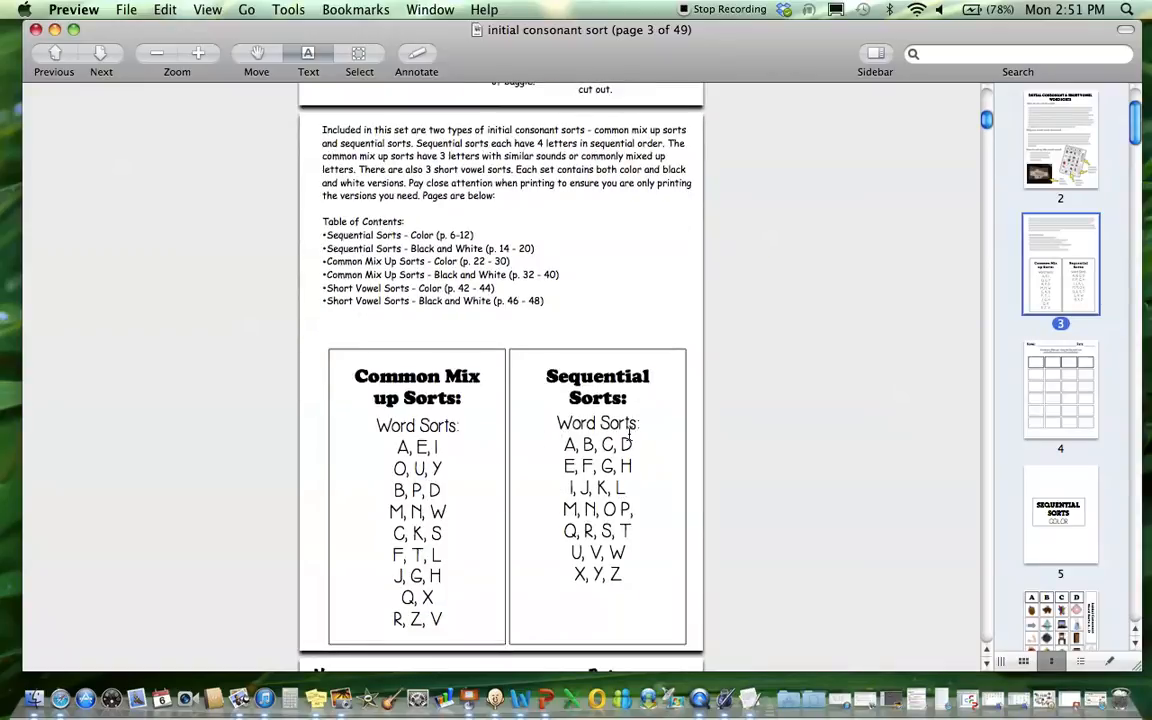
pyautogui.moveTo(600, 490)
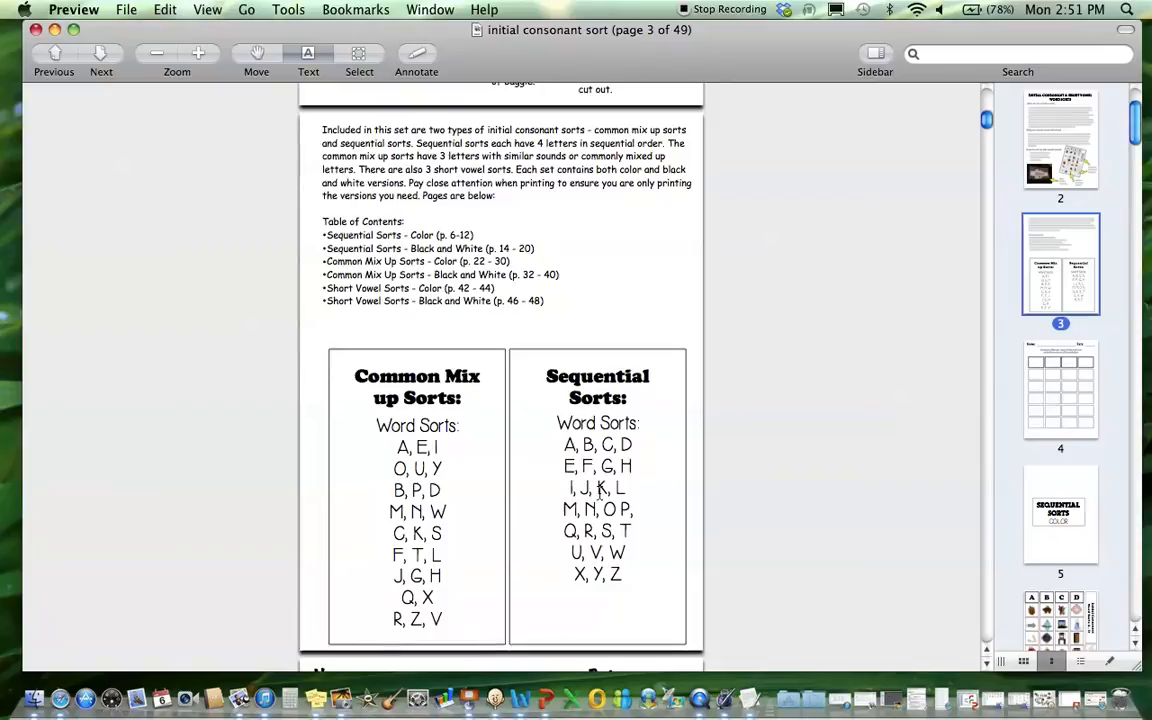
pyautogui.moveTo(637, 496)
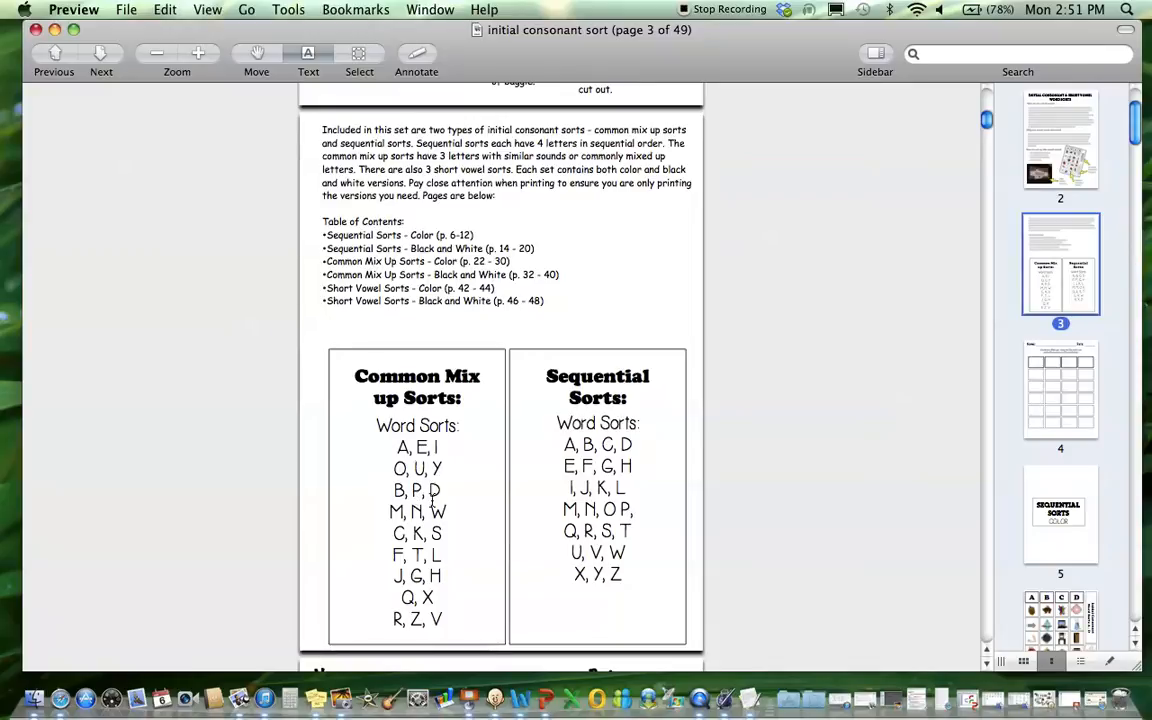
pyautogui.scroll(-3)
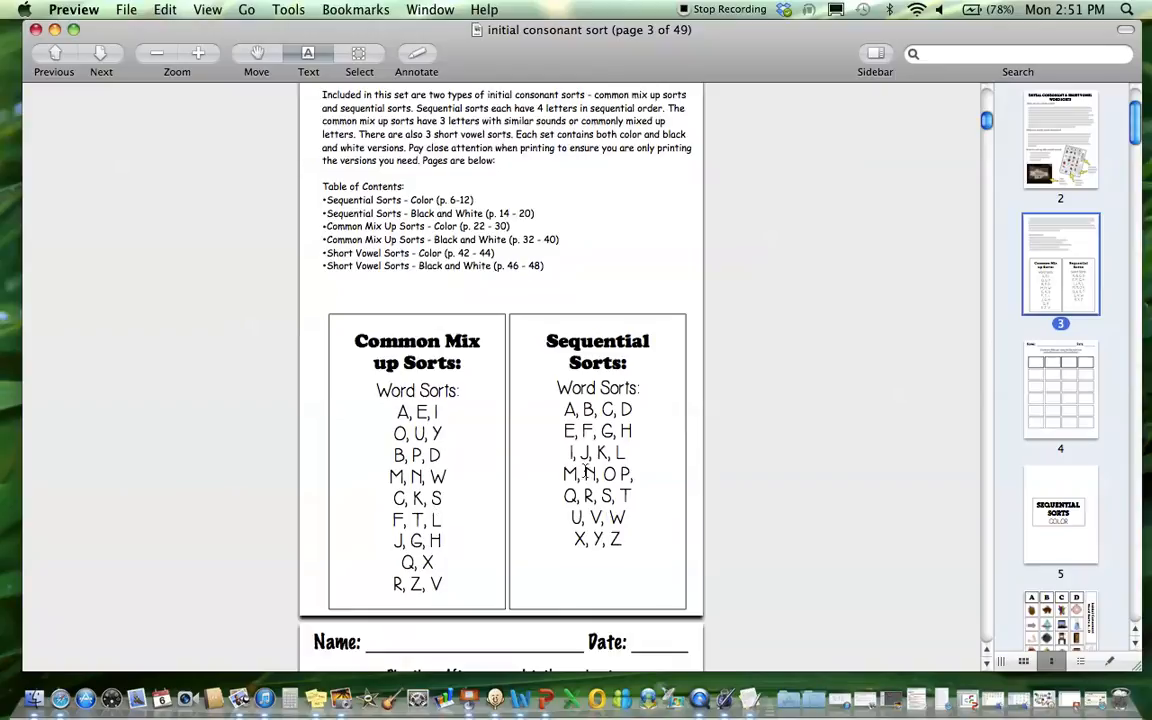
pyautogui.moveTo(671, 489)
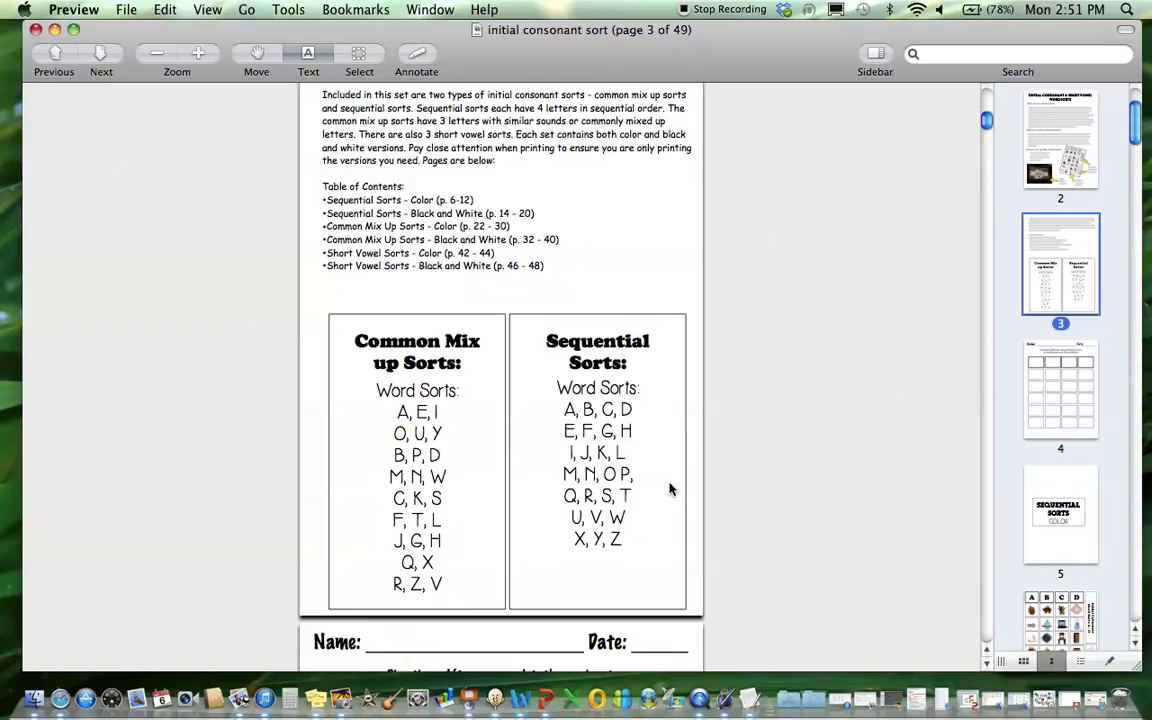
pyautogui.moveTo(447, 477)
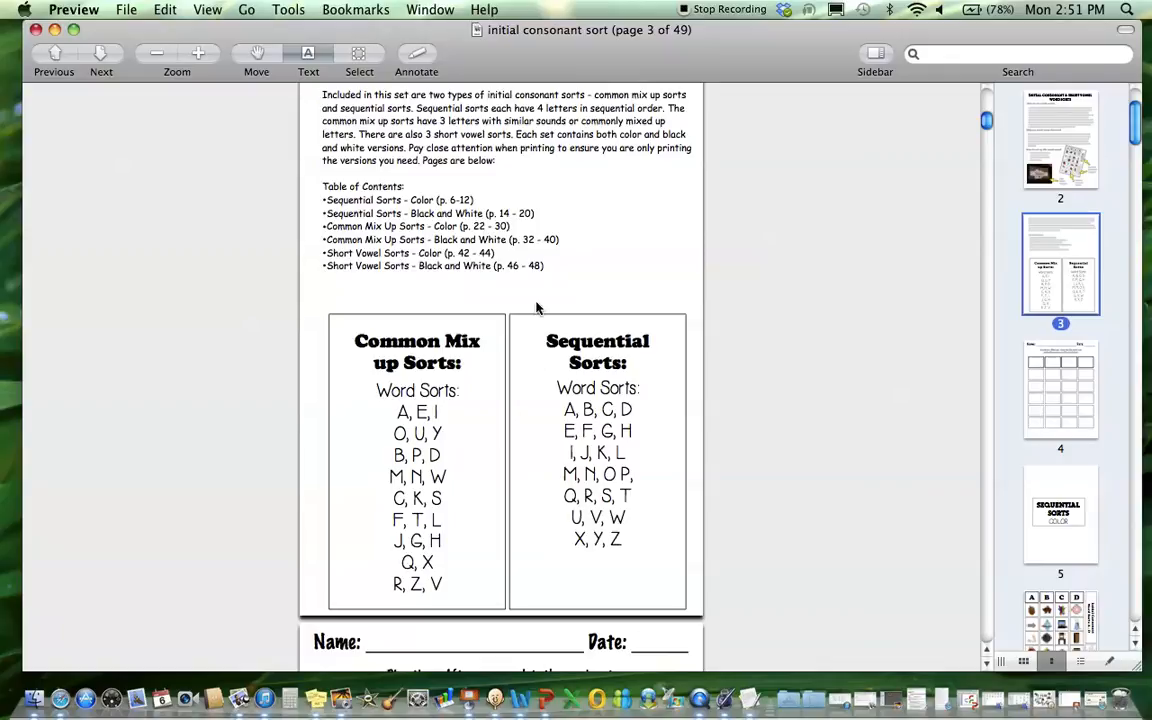
pyautogui.moveTo(504, 346)
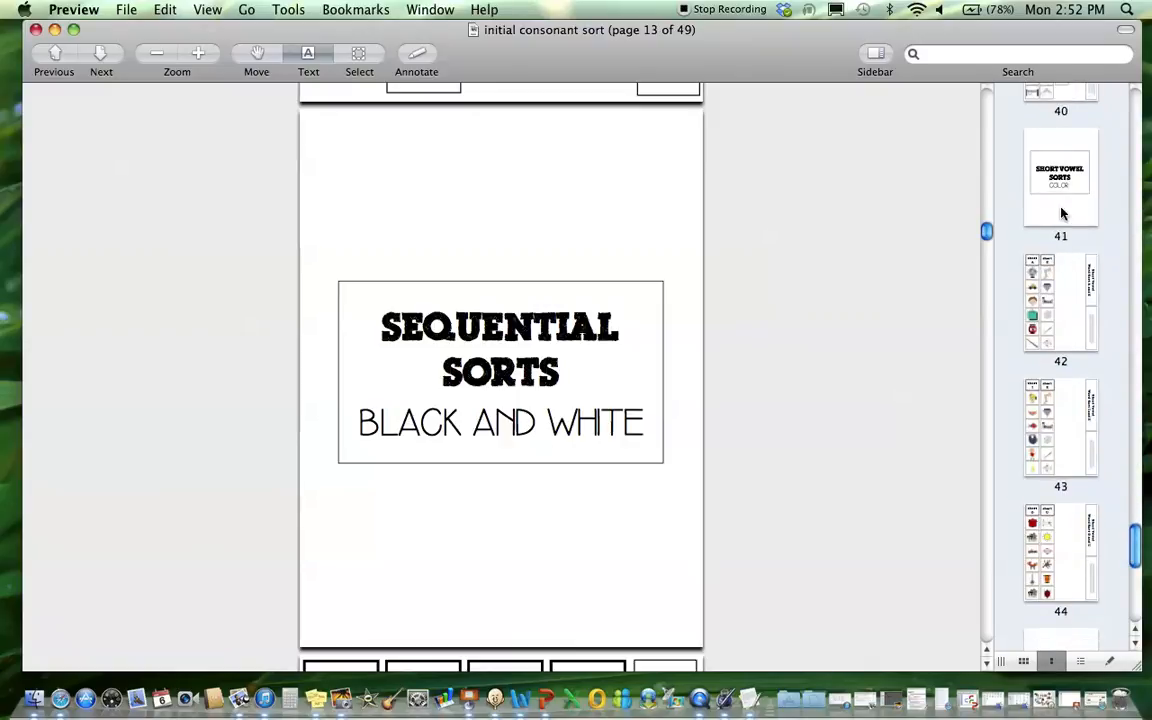
pyautogui.click(1060, 303)
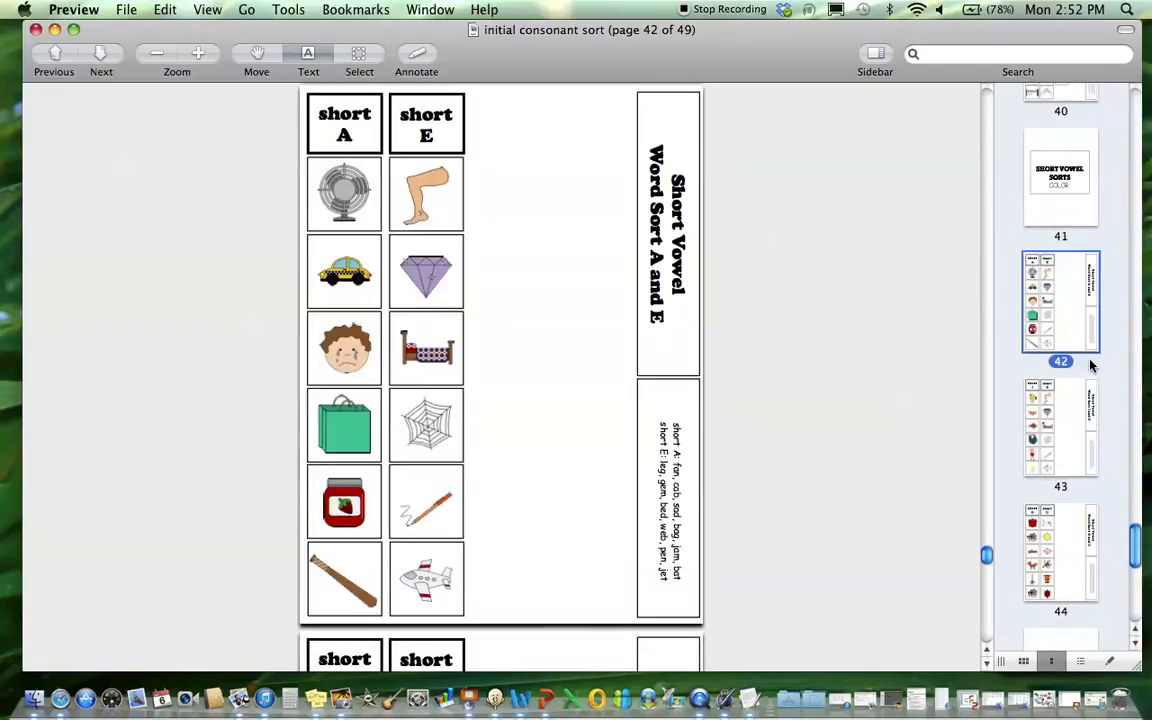
pyautogui.click(1059, 553)
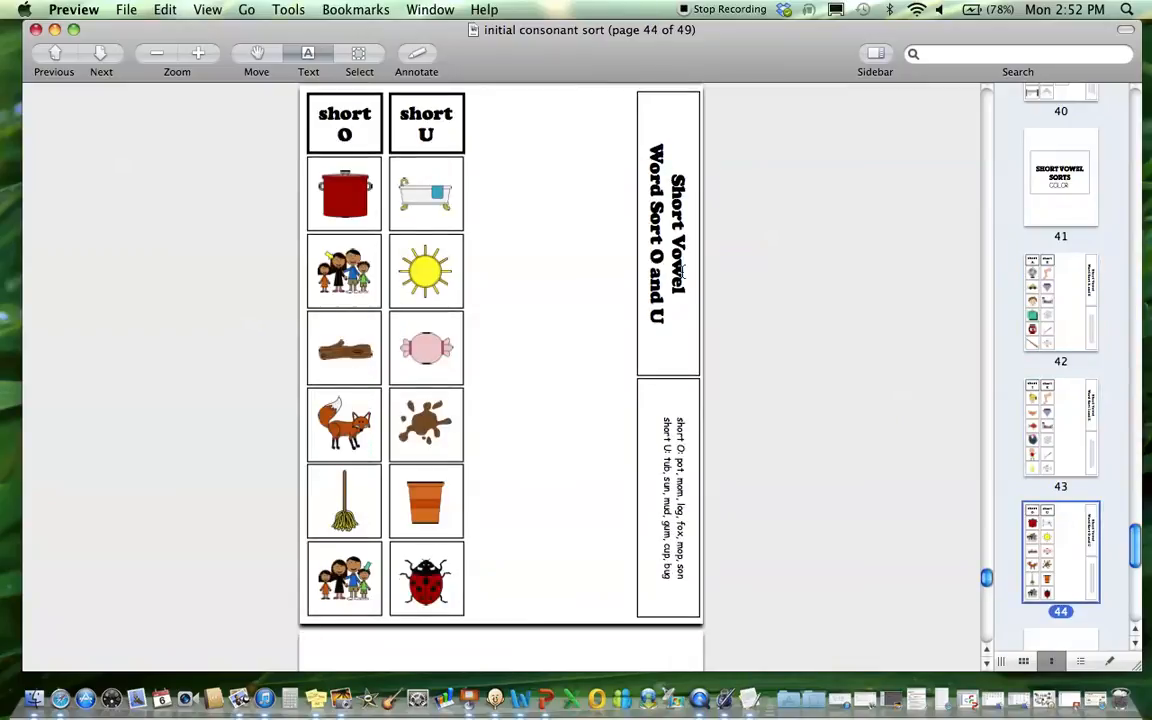
pyautogui.moveTo(698, 286)
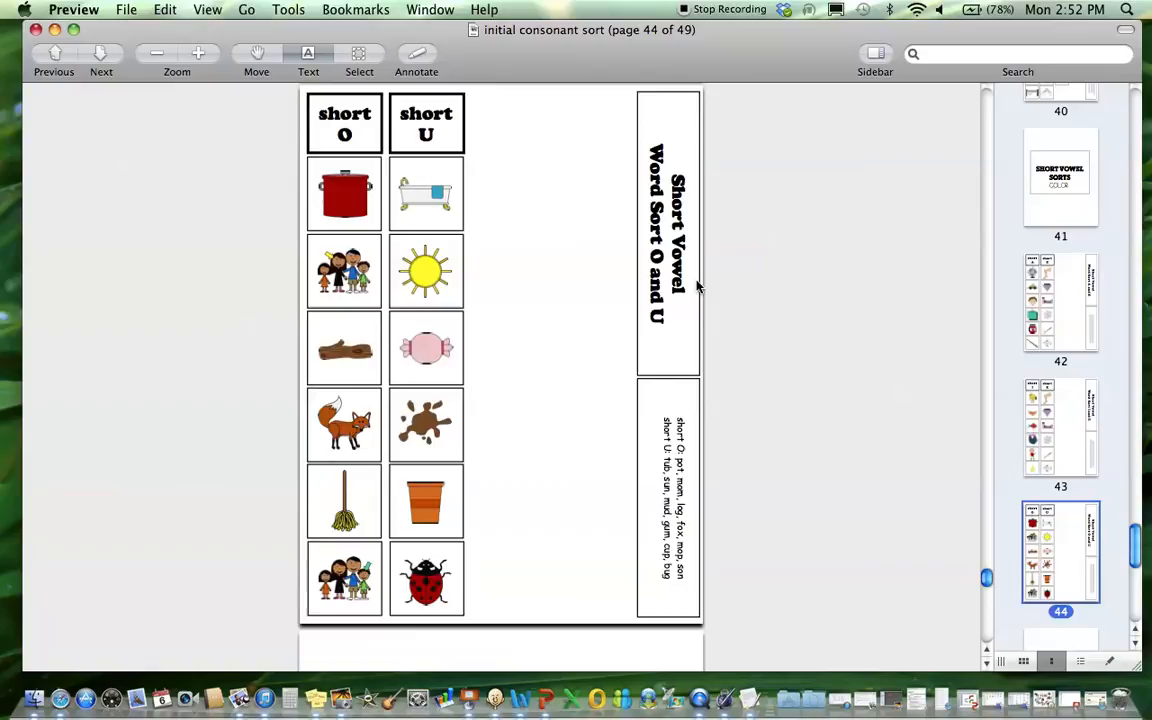
pyautogui.moveTo(1035, 201)
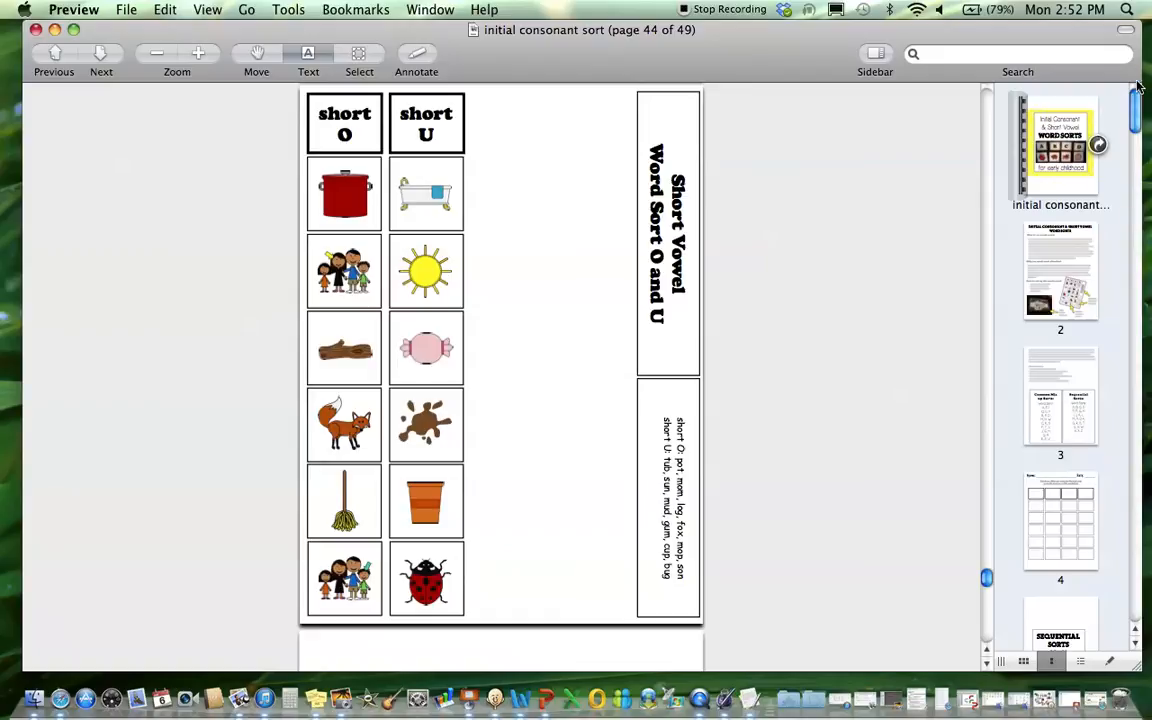
pyautogui.scroll(-3)
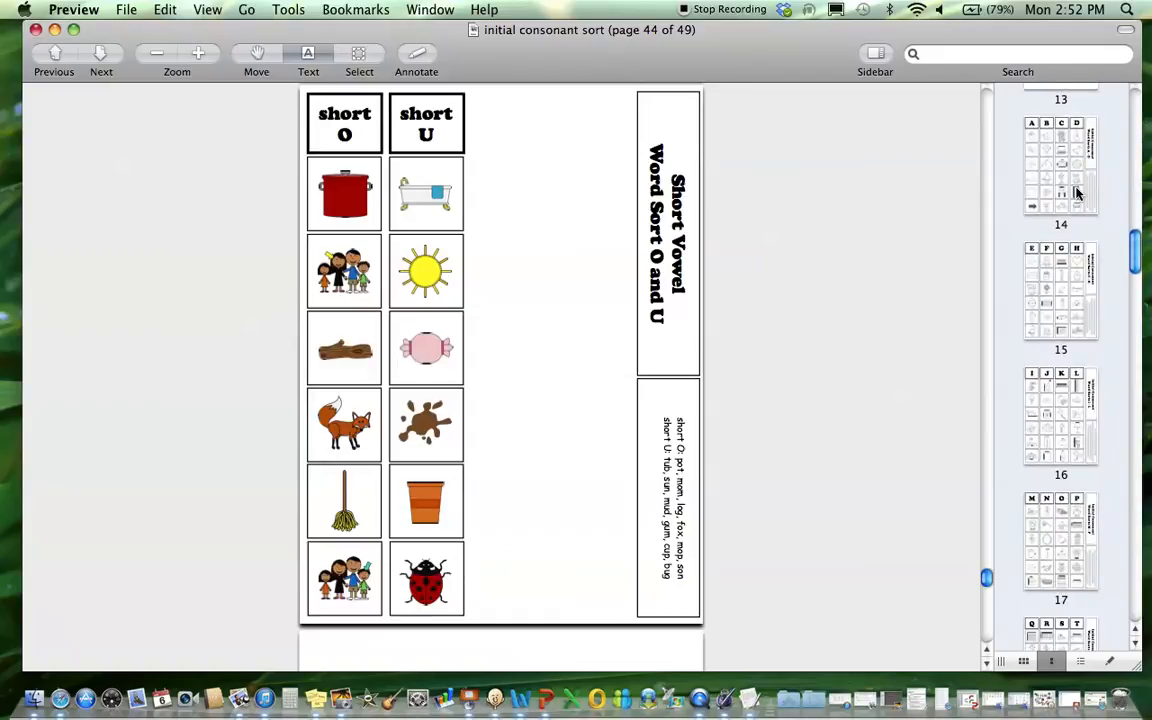
# Jump to page 33, the Initial Consonant Word Sorts U, Y, and O sheet
pyautogui.click(1060, 300)
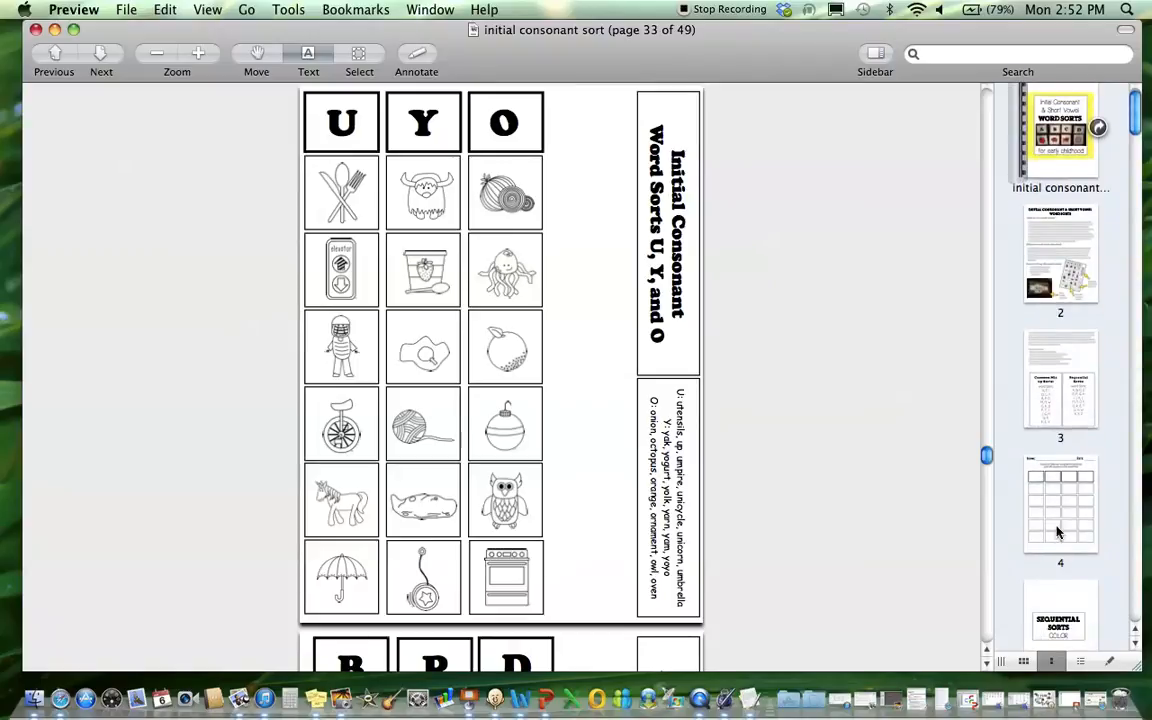
# View page 4's blank answer worksheet, then scroll to page 5, Sequential Sorts Color
pyautogui.click(1060, 503)
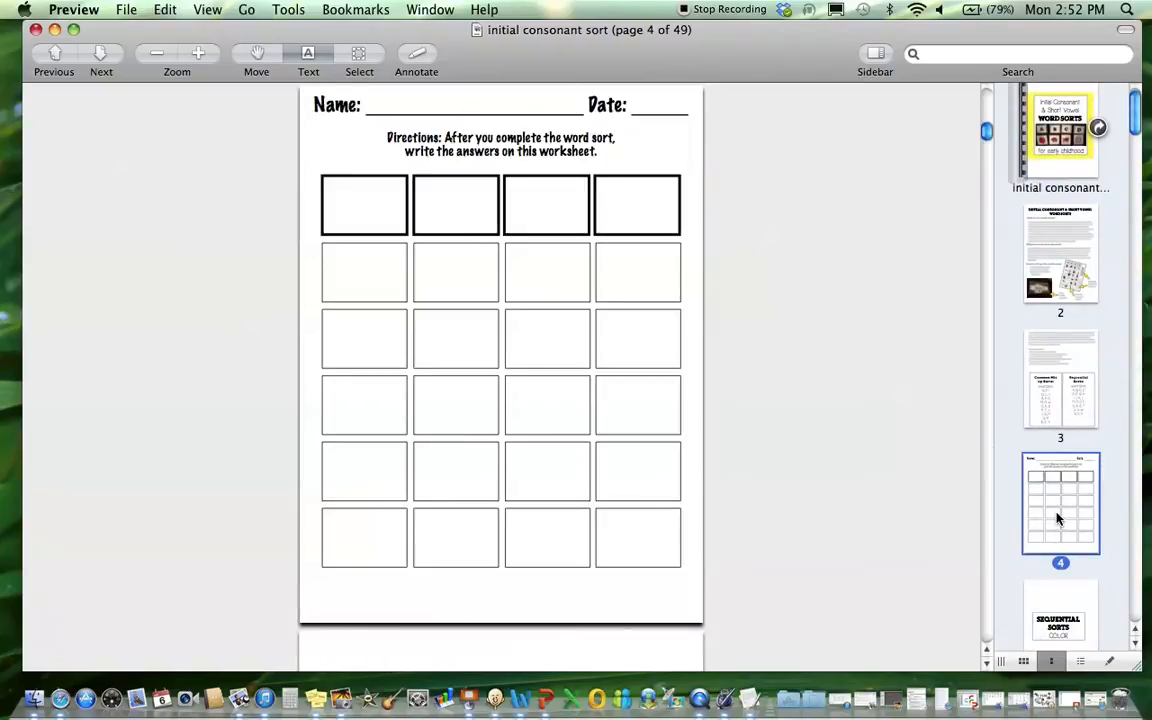
pyautogui.moveTo(902, 324)
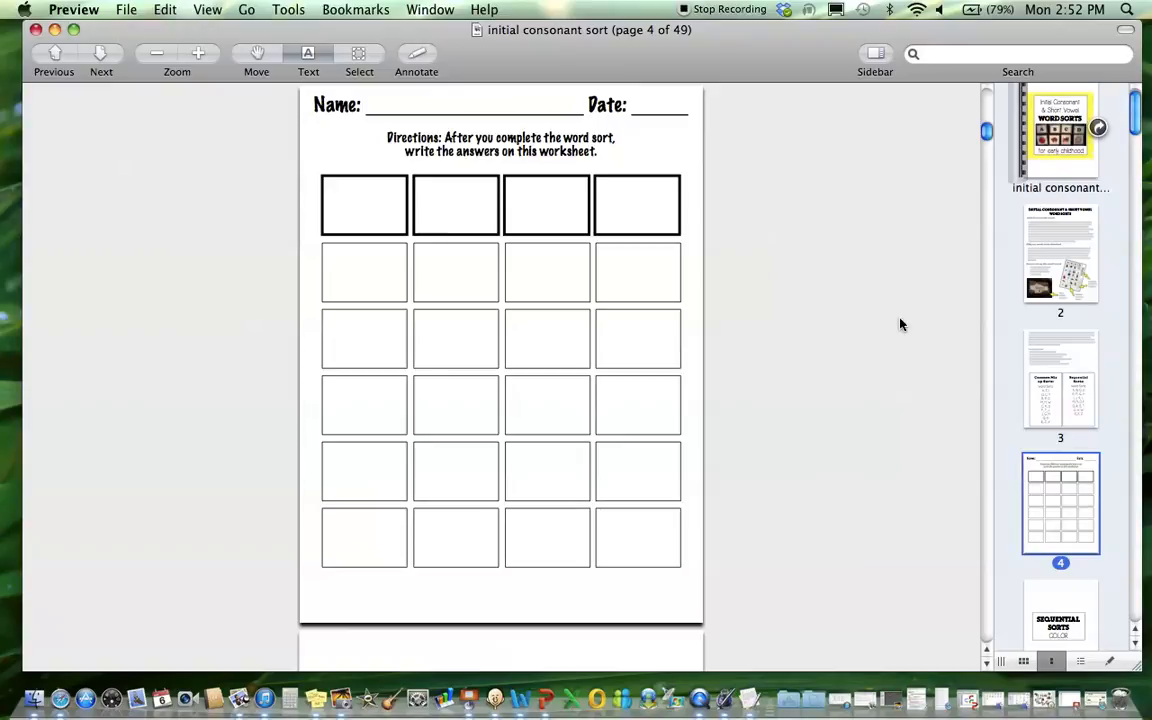
pyautogui.moveTo(694, 228)
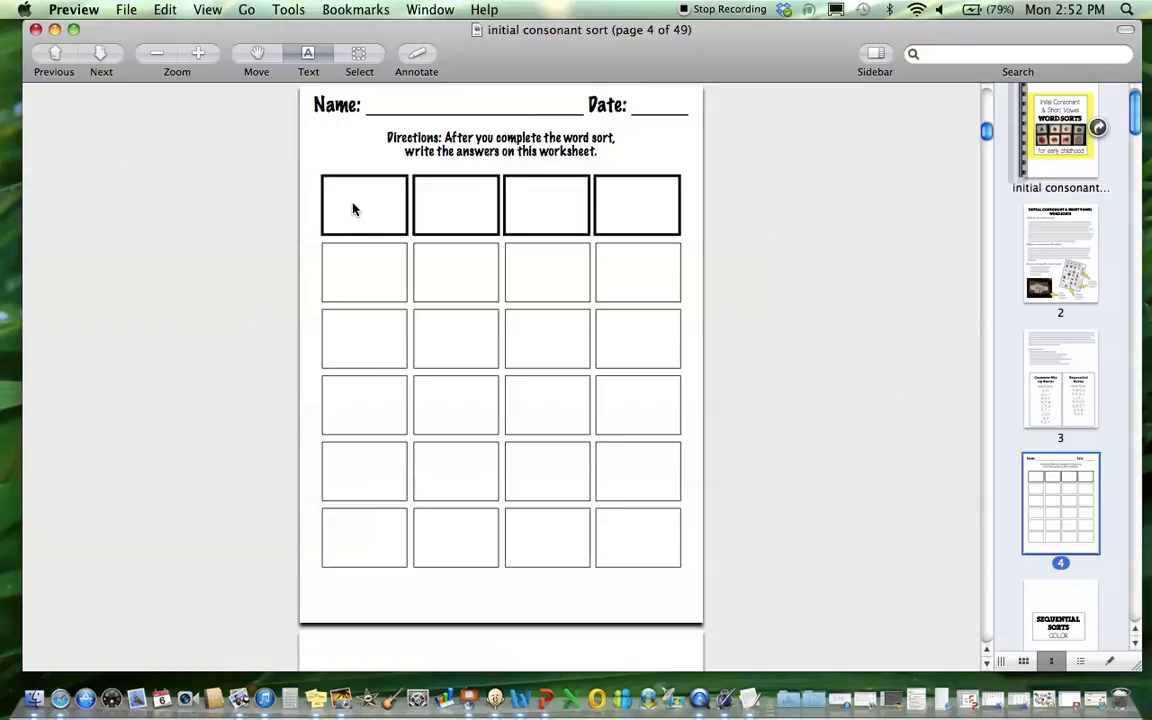
pyautogui.moveTo(540, 271)
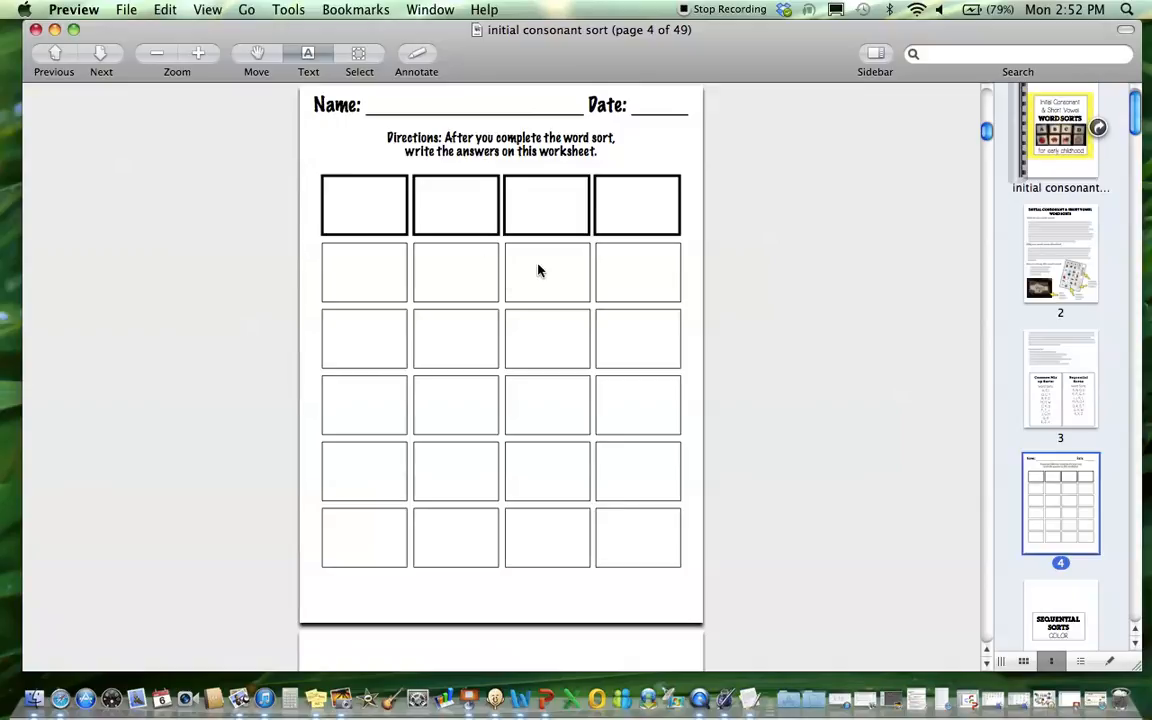
pyautogui.moveTo(718, 336)
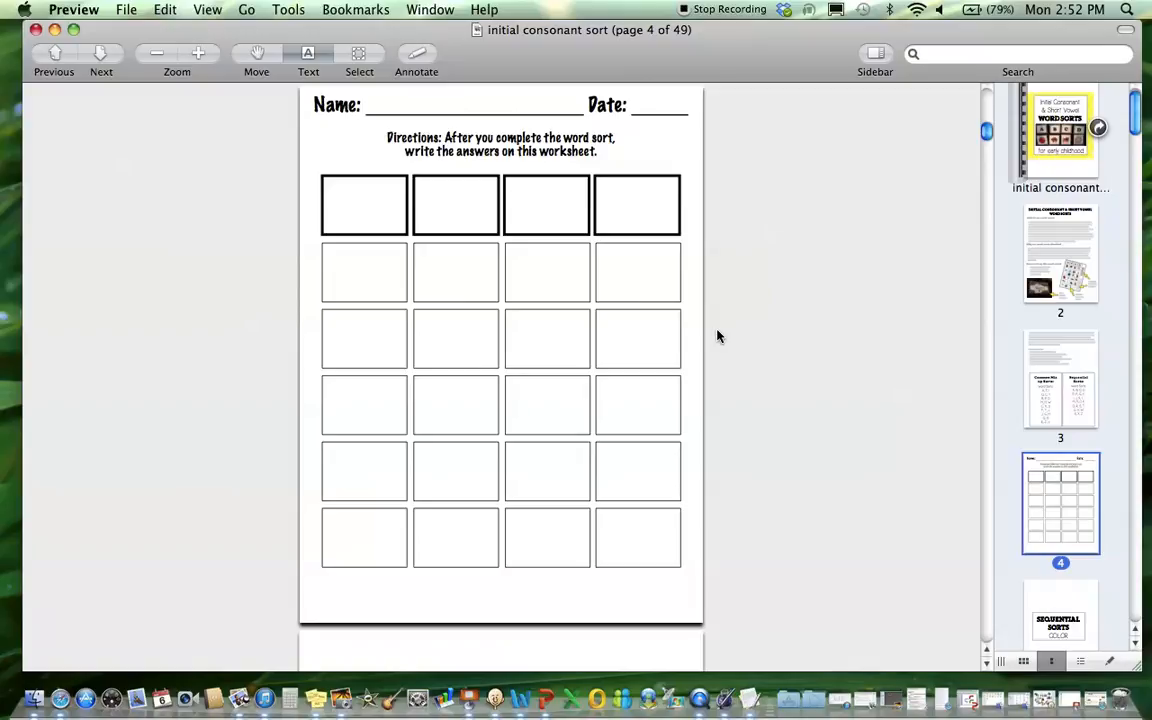
pyautogui.moveTo(598, 322)
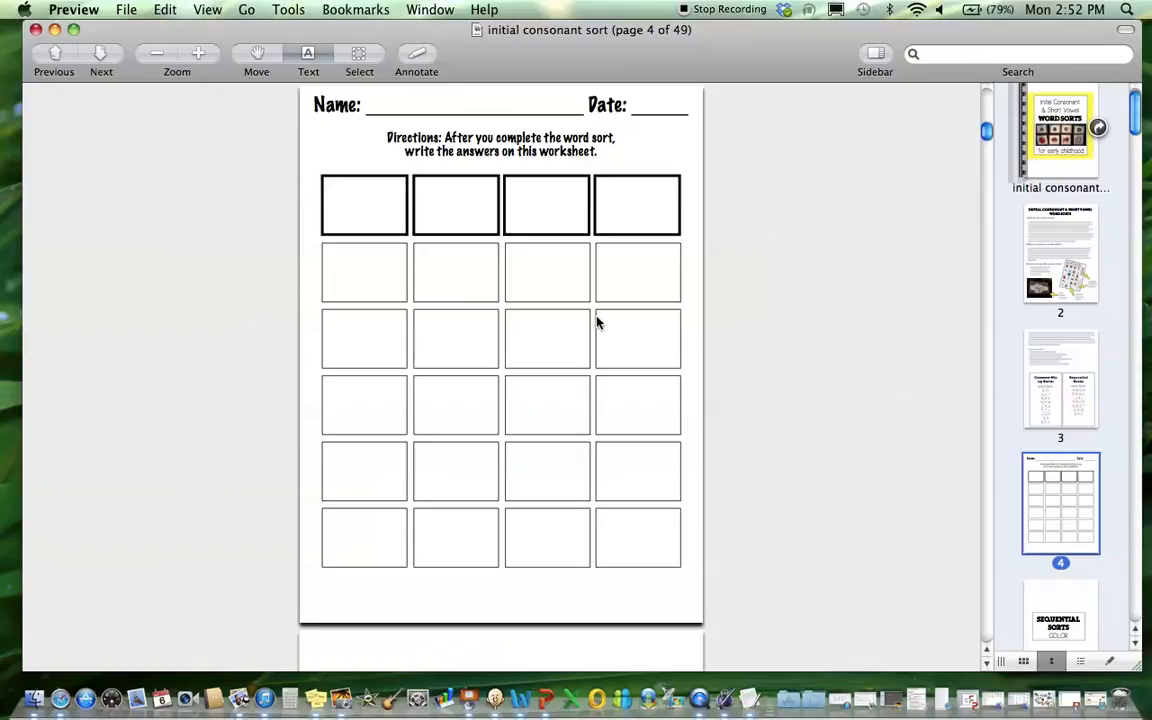
pyautogui.scroll(-3)
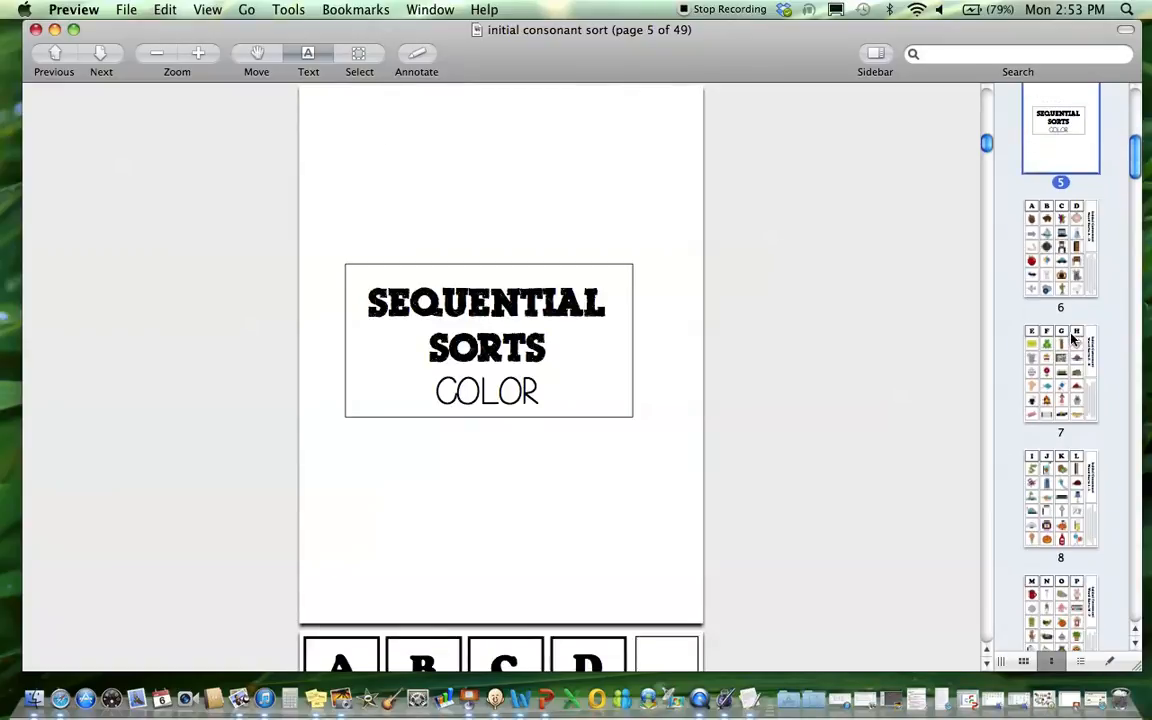
# Open page 41, Short Vowel Sorts Color, then collapse and re-expand the page thumbnails
pyautogui.scroll(-3)
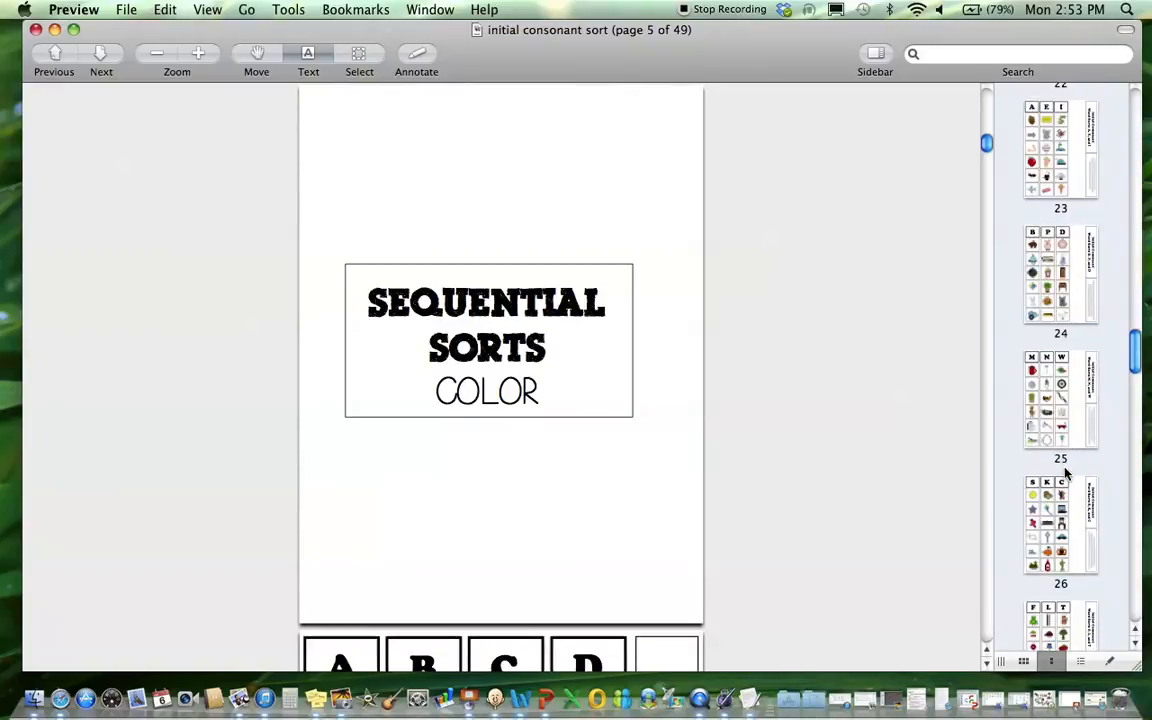
pyautogui.scroll(-3)
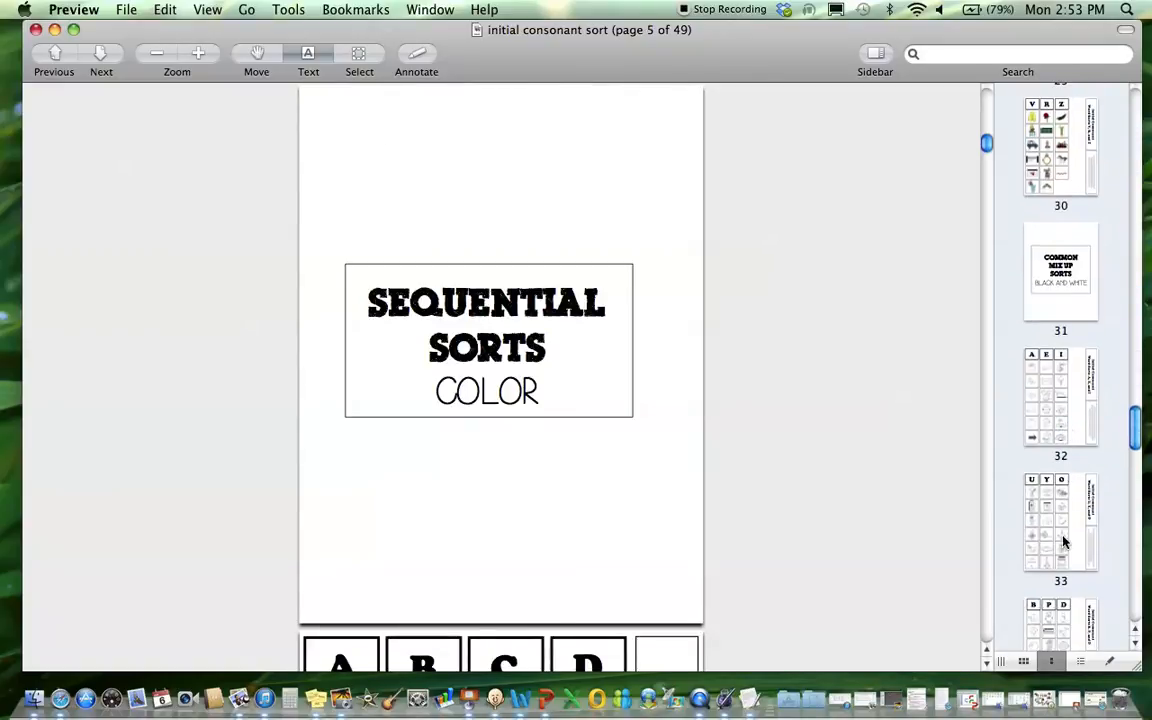
pyautogui.click(1047, 520)
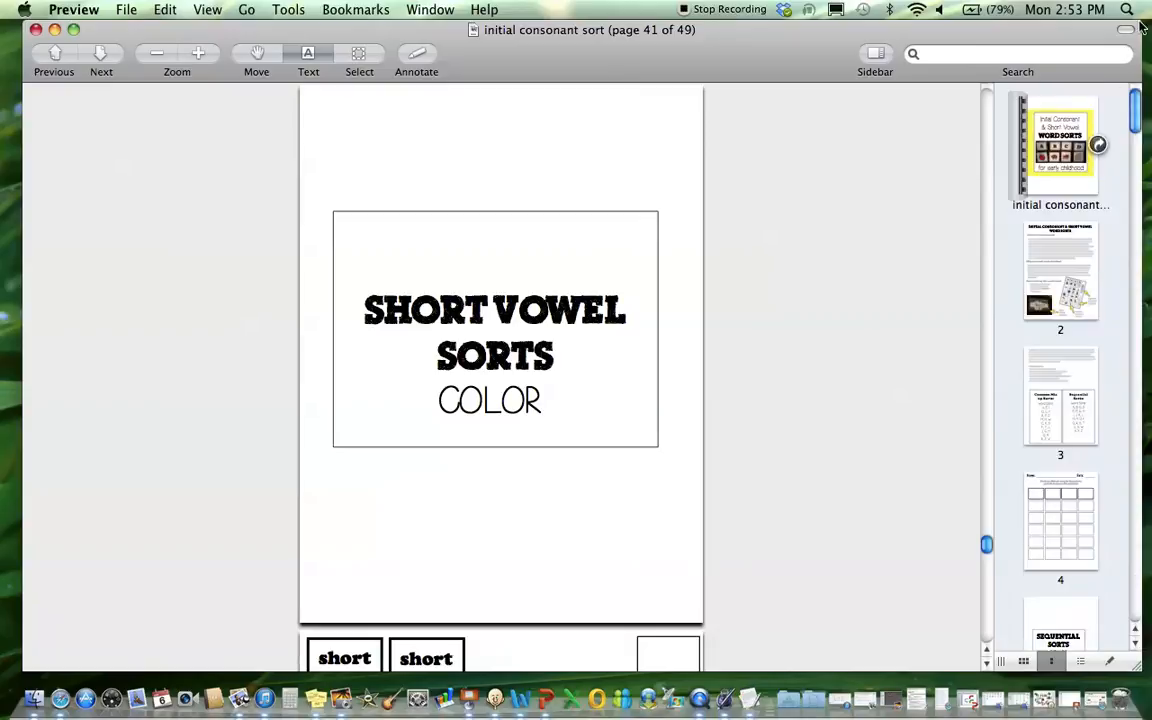
pyautogui.click(1058, 150)
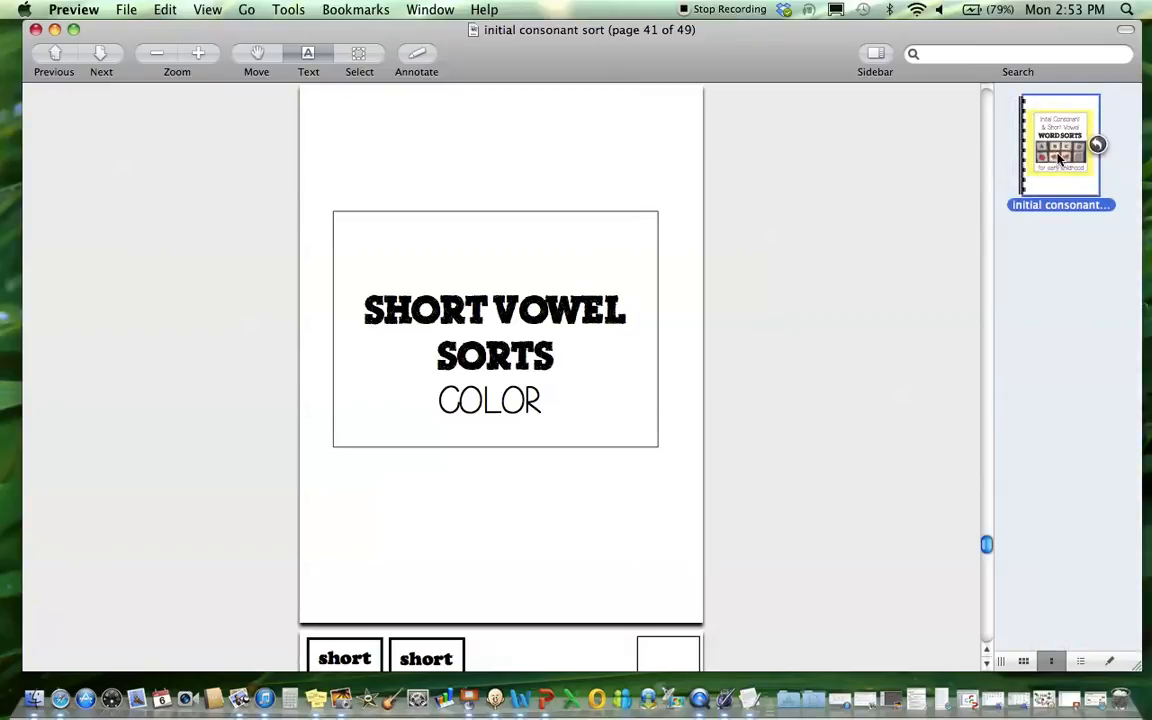
pyautogui.scroll(-3)
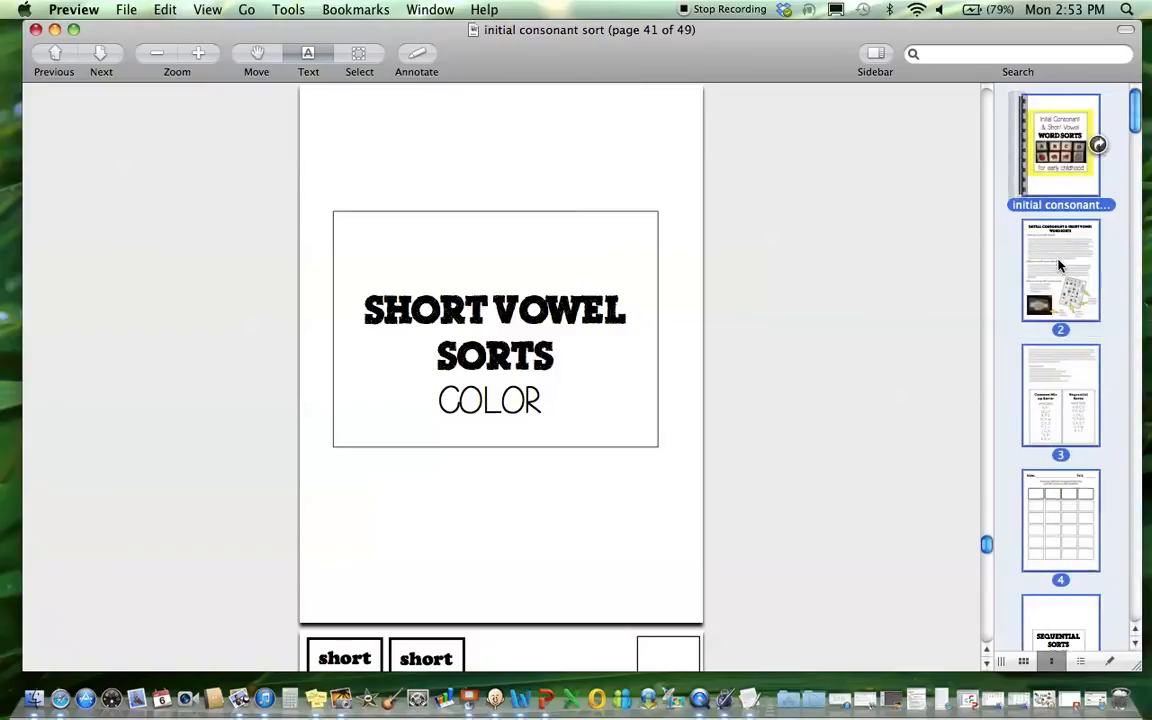